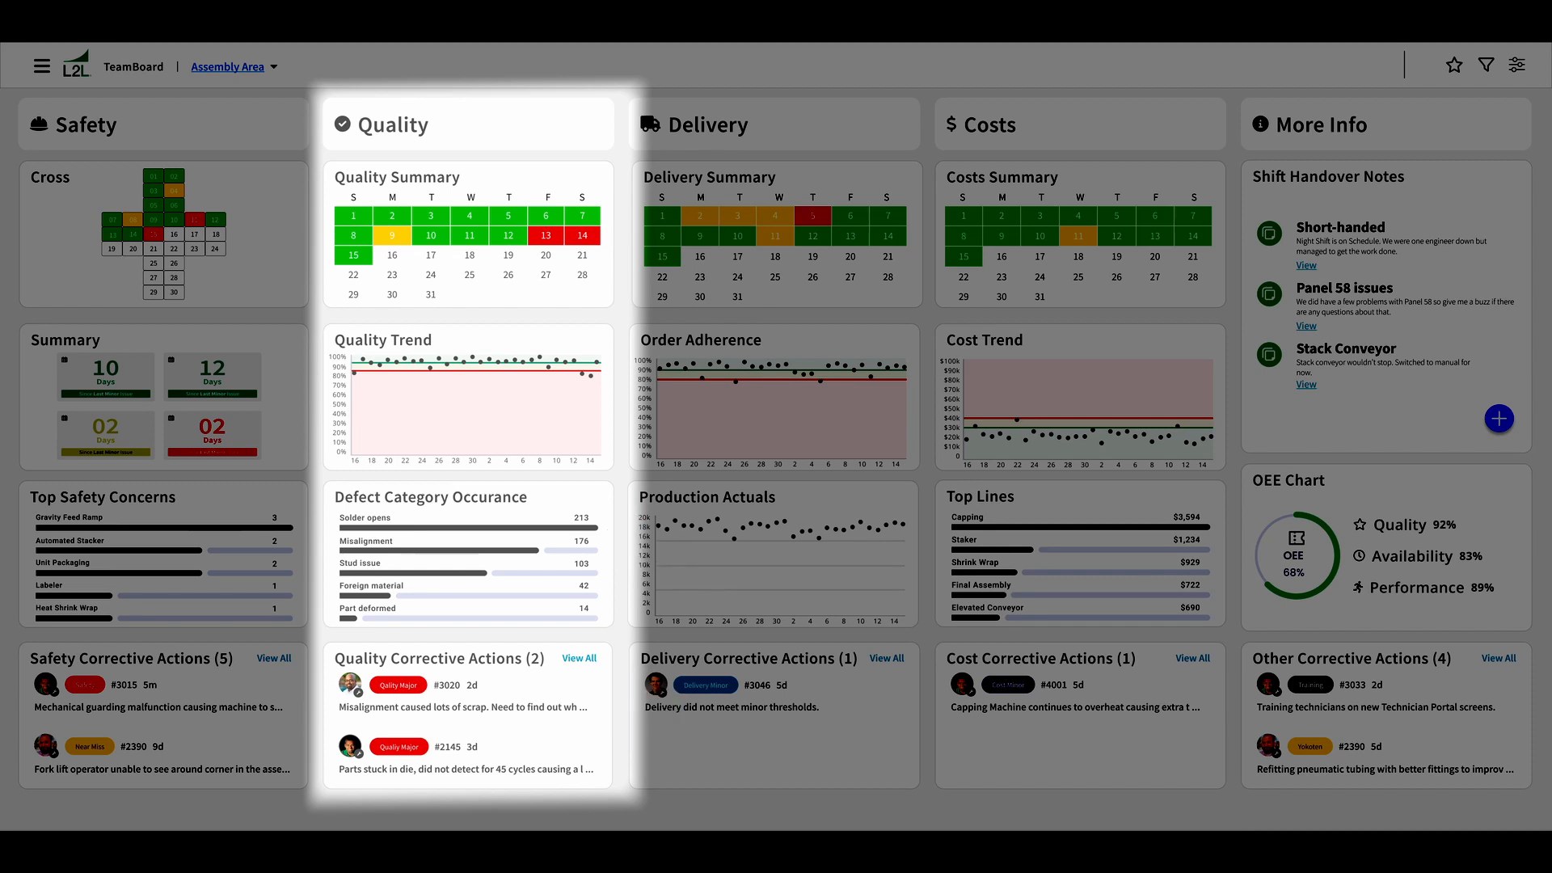
# Review the Quality column's Edit Column settings, then return to the Templates 1 panel listing its widgets.
pyautogui.click(694, 125)
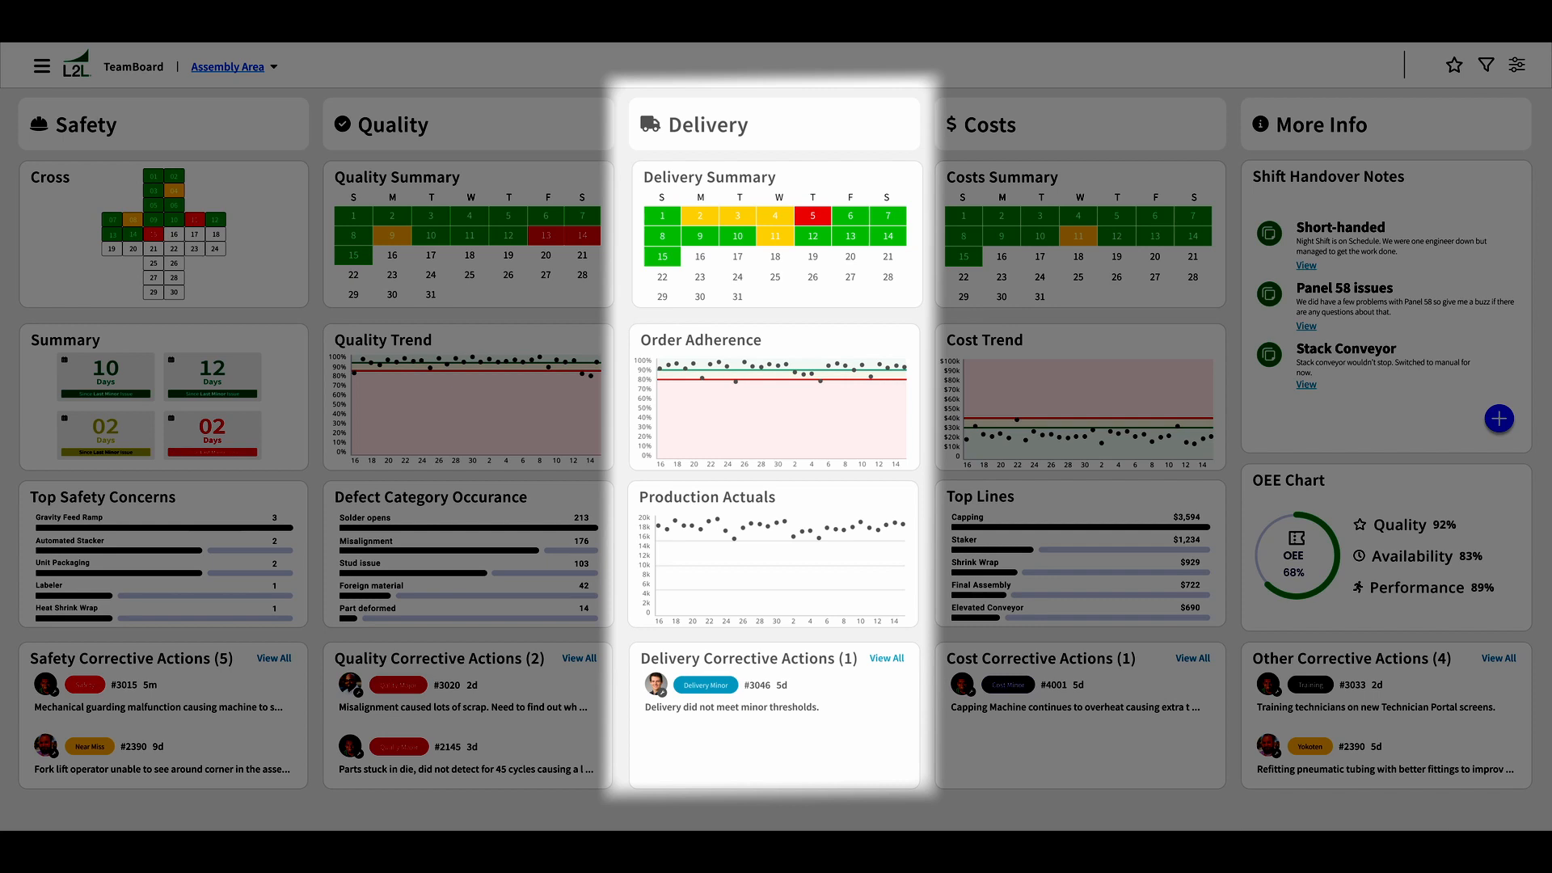
pyautogui.click(981, 125)
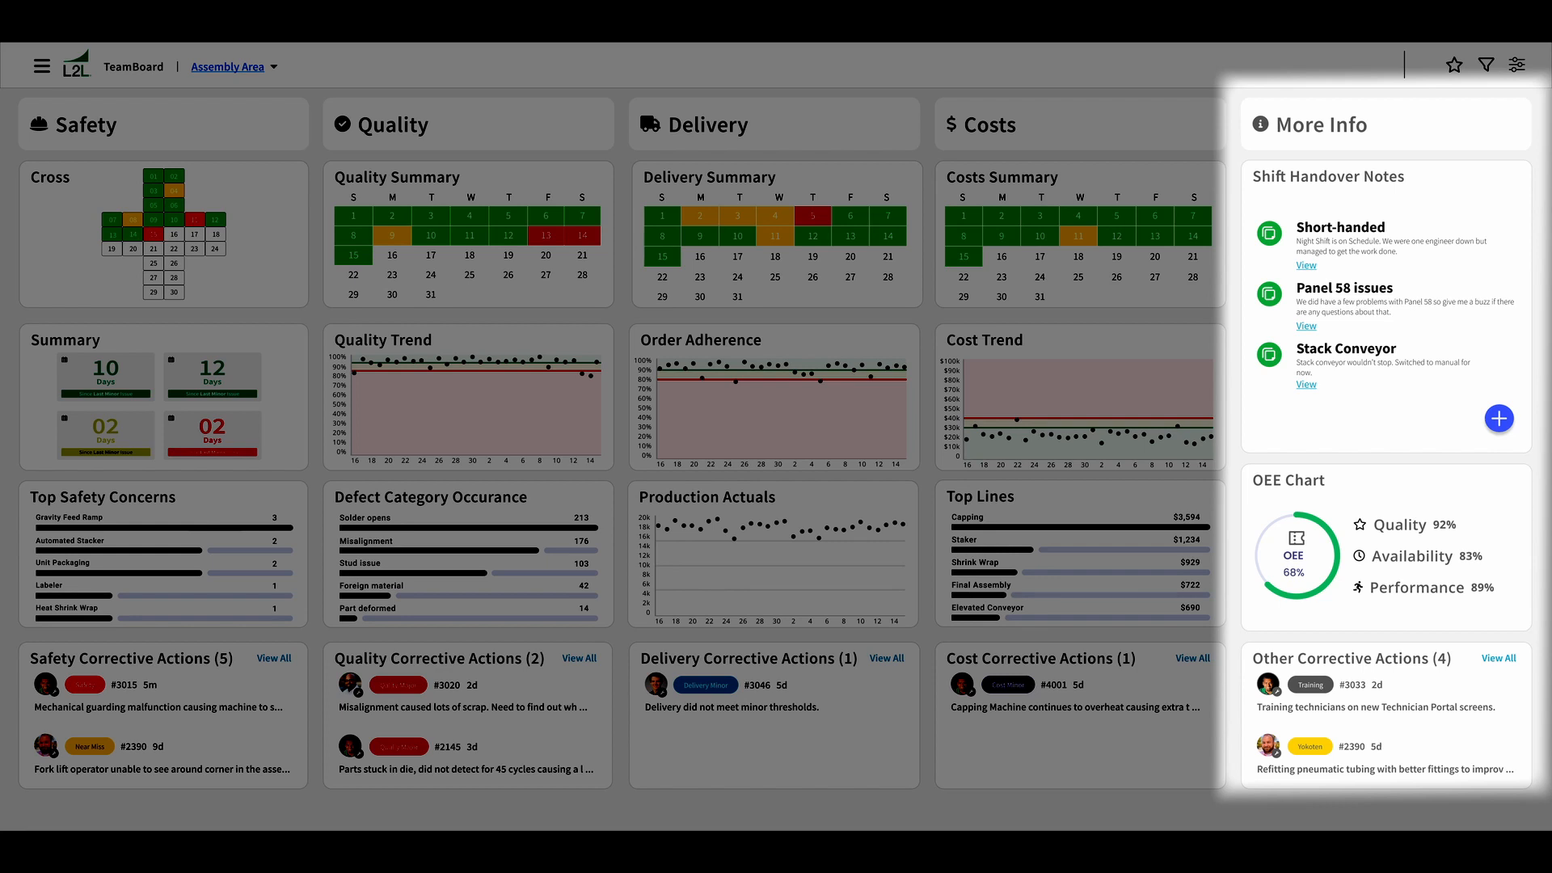
pyautogui.click(1520, 64)
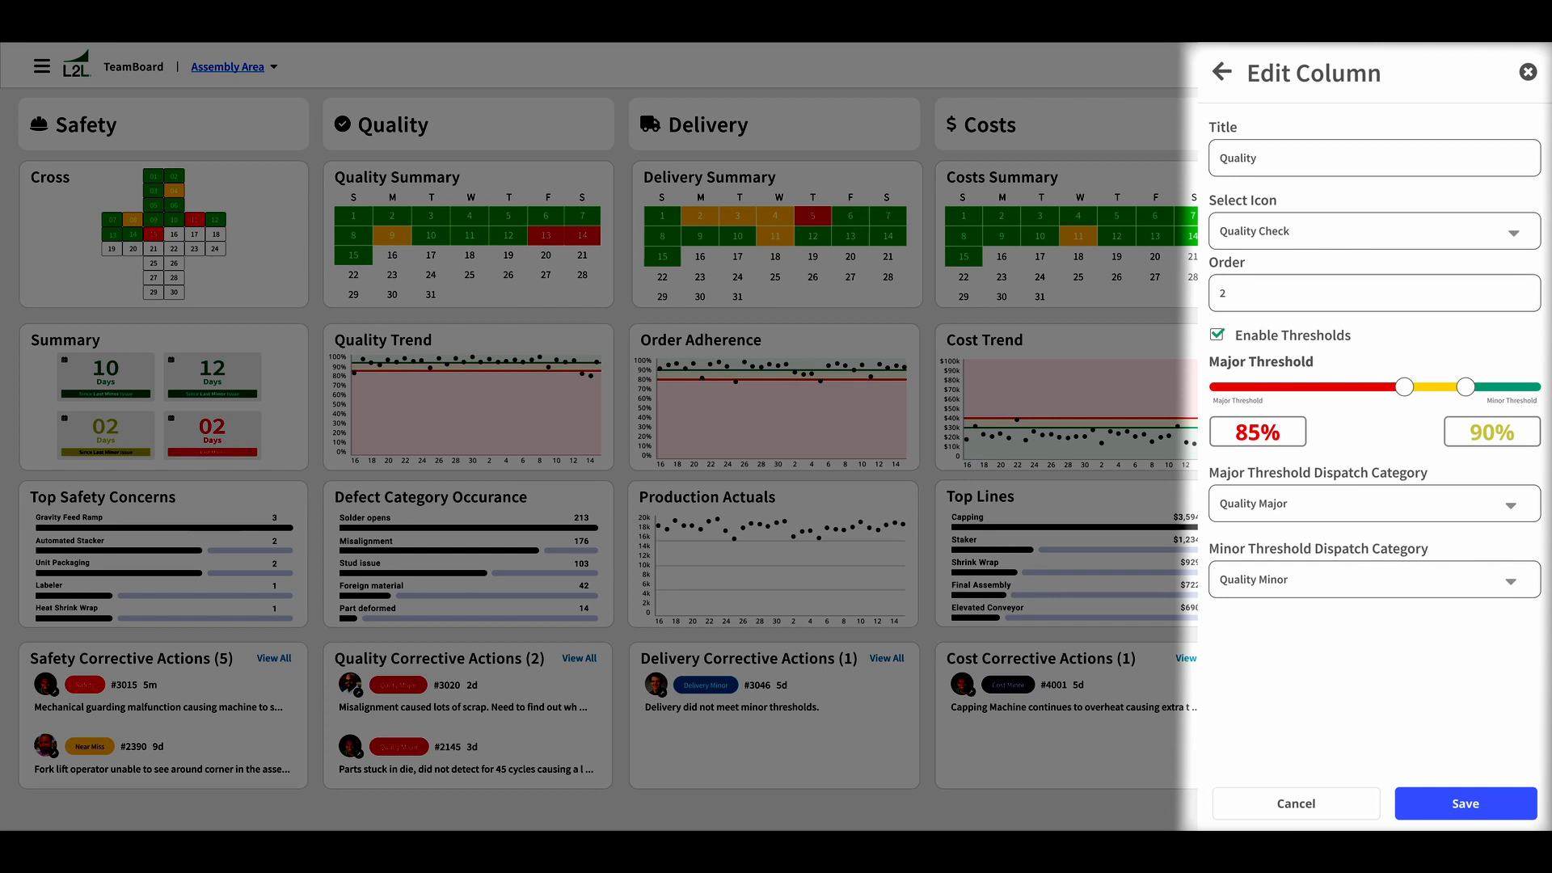
pyautogui.click(1222, 73)
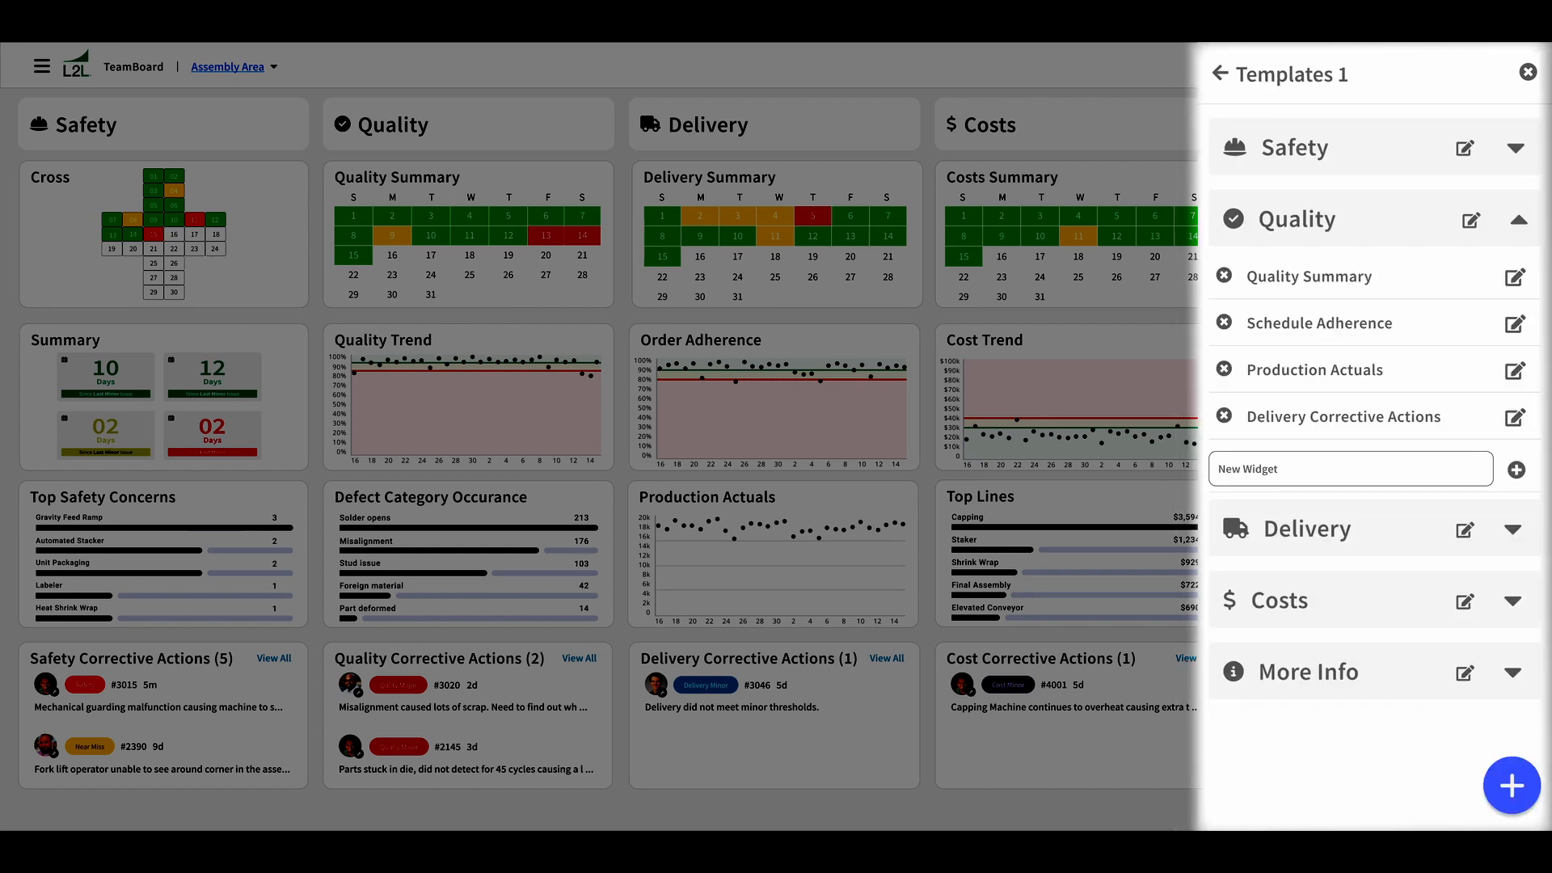